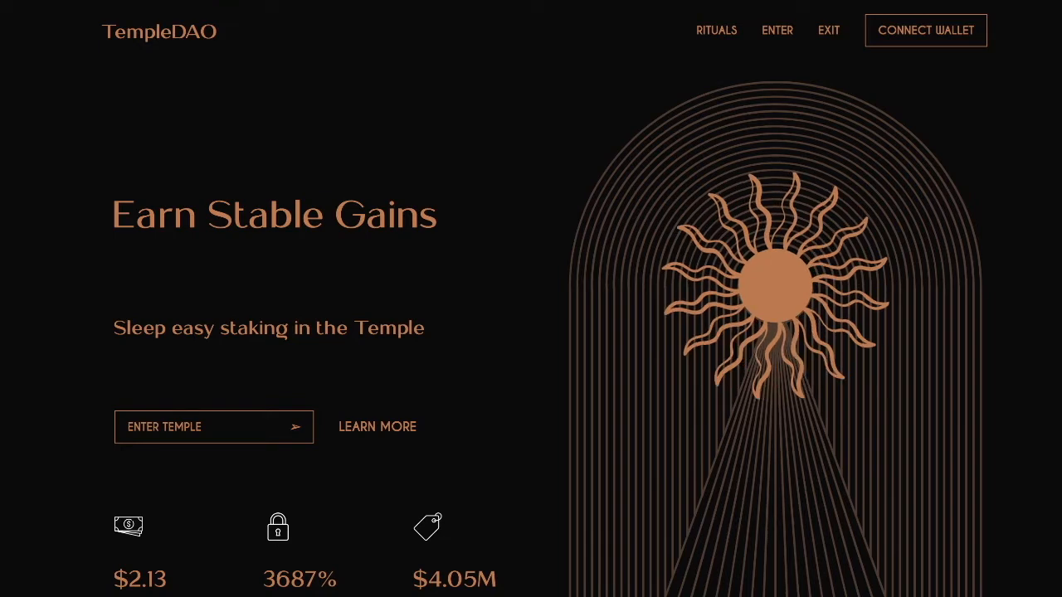
Scroll the FAQ to the How to get Verified questions and the Discord roles list.
scroll("down", 3)
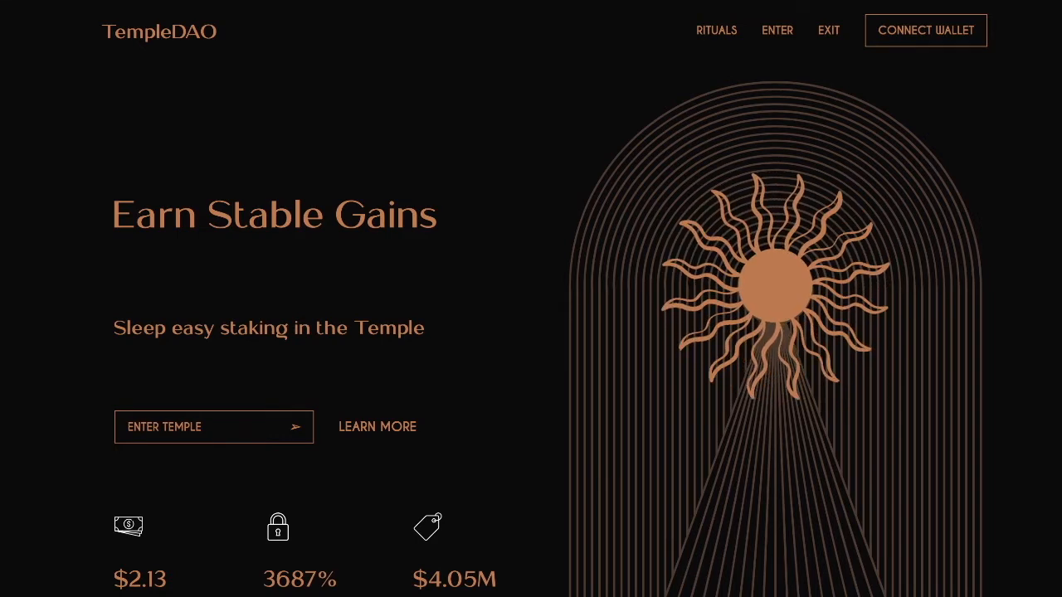
scroll("down", 3)
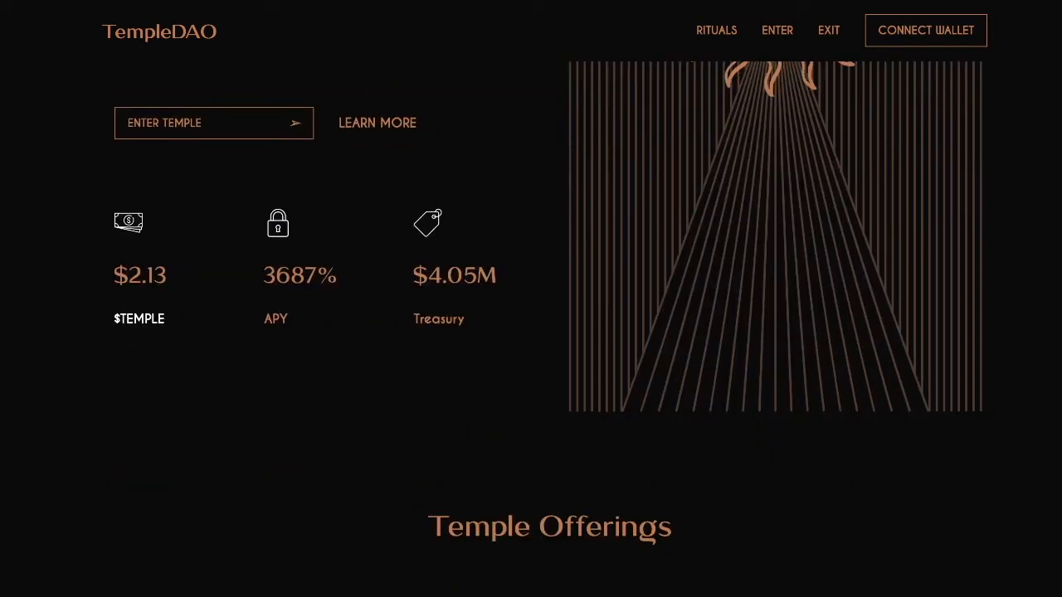
scroll("down", 3)
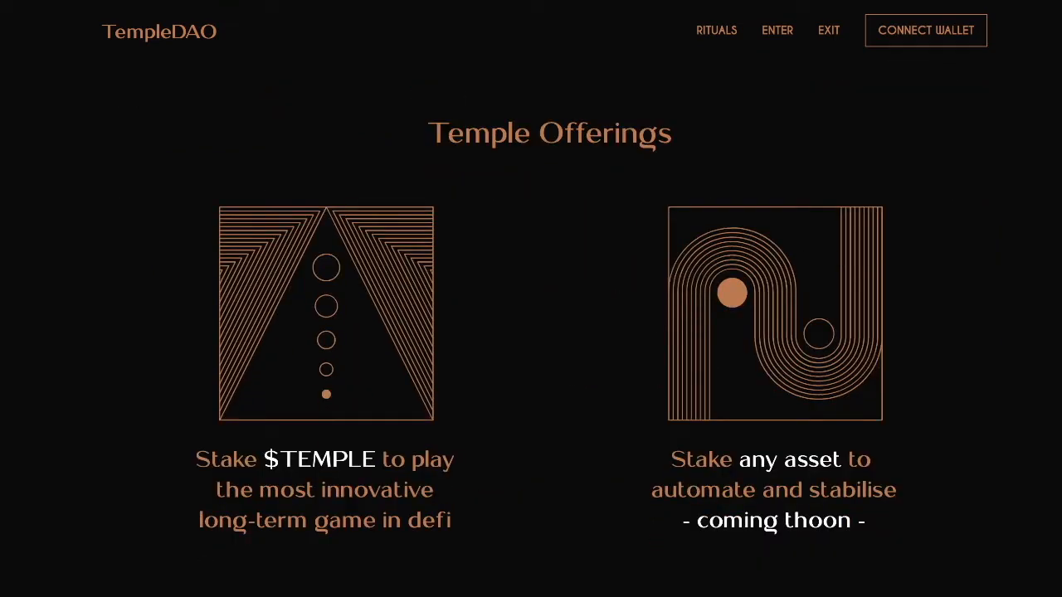
scroll("down", 3)
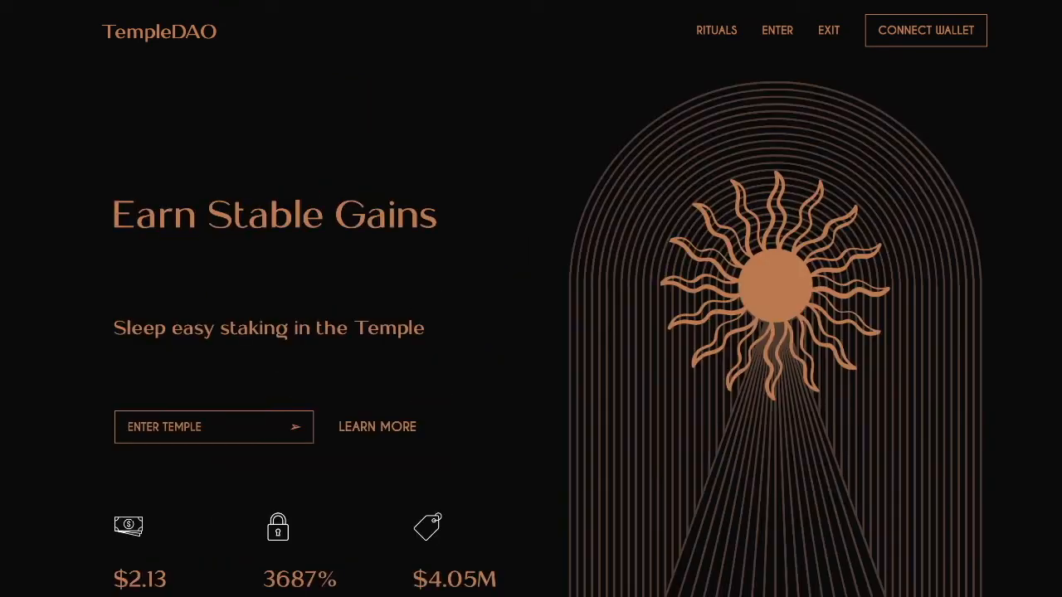
scroll("down", 3)
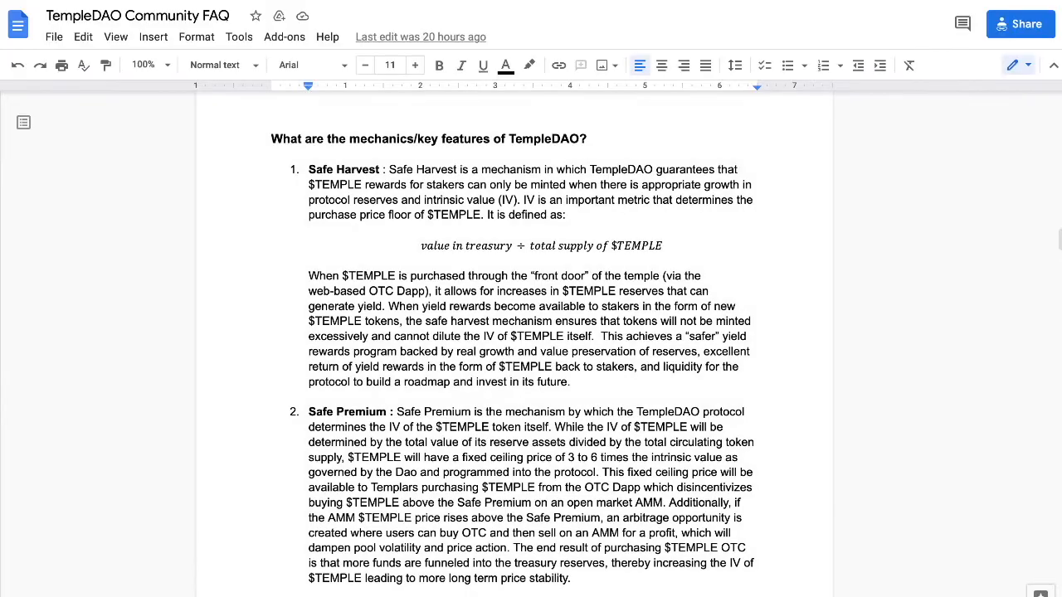
scroll("down", 3)
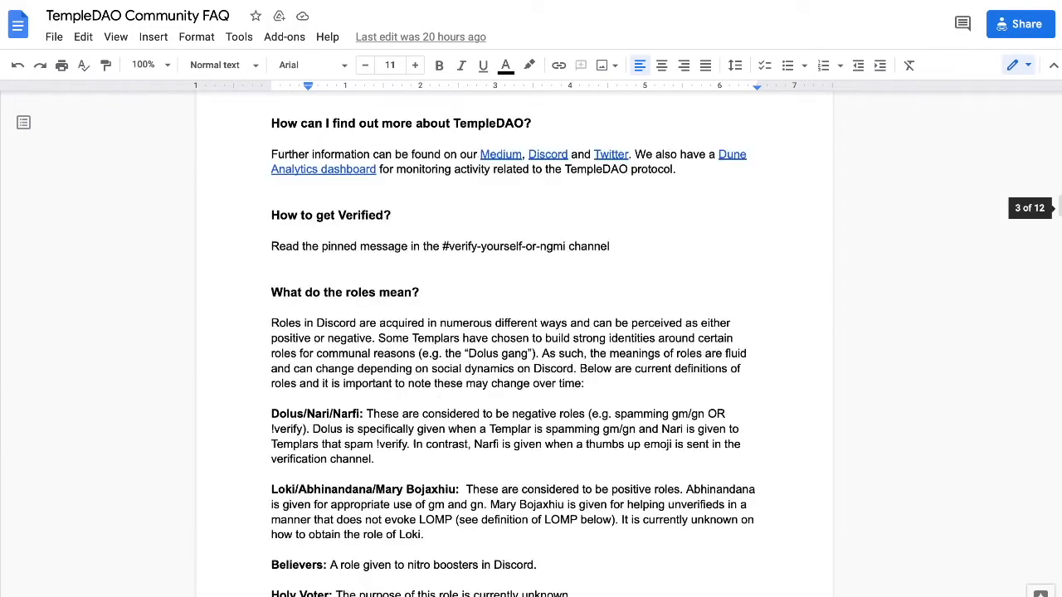
scroll("up", 3)
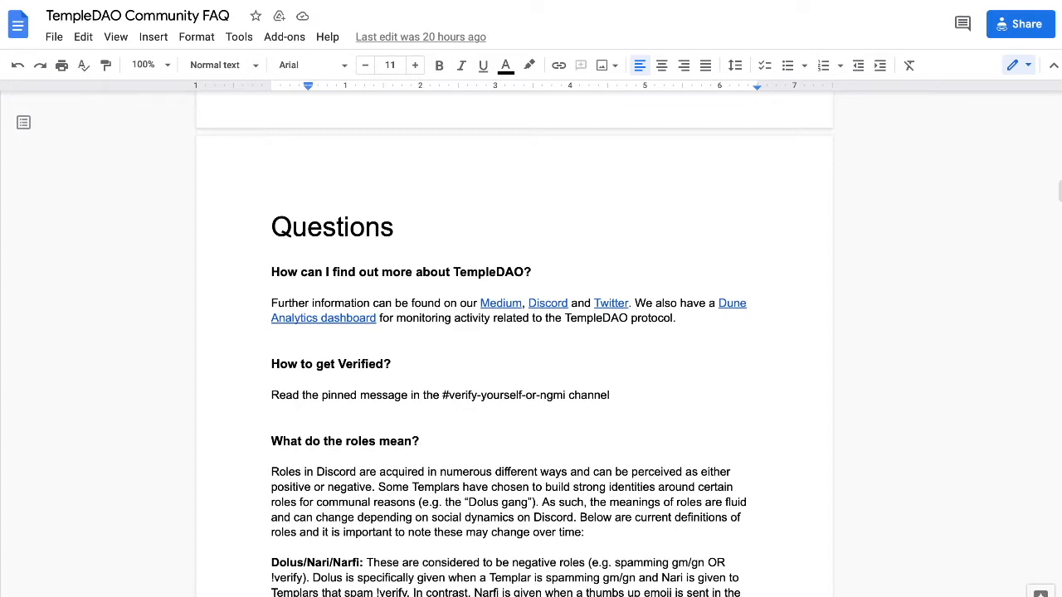
scroll("down", 3)
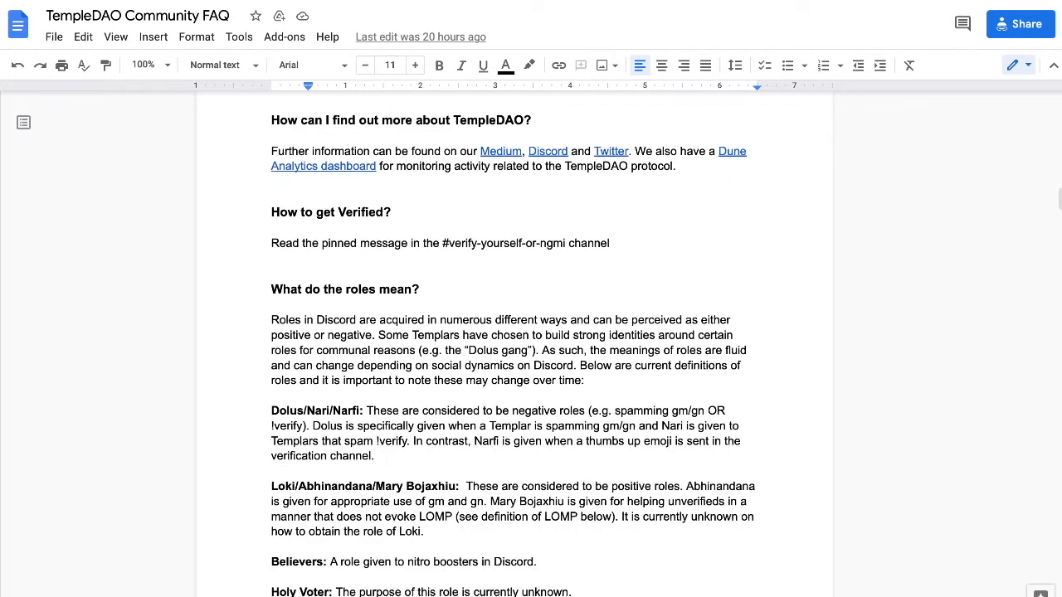
scroll("down", 3)
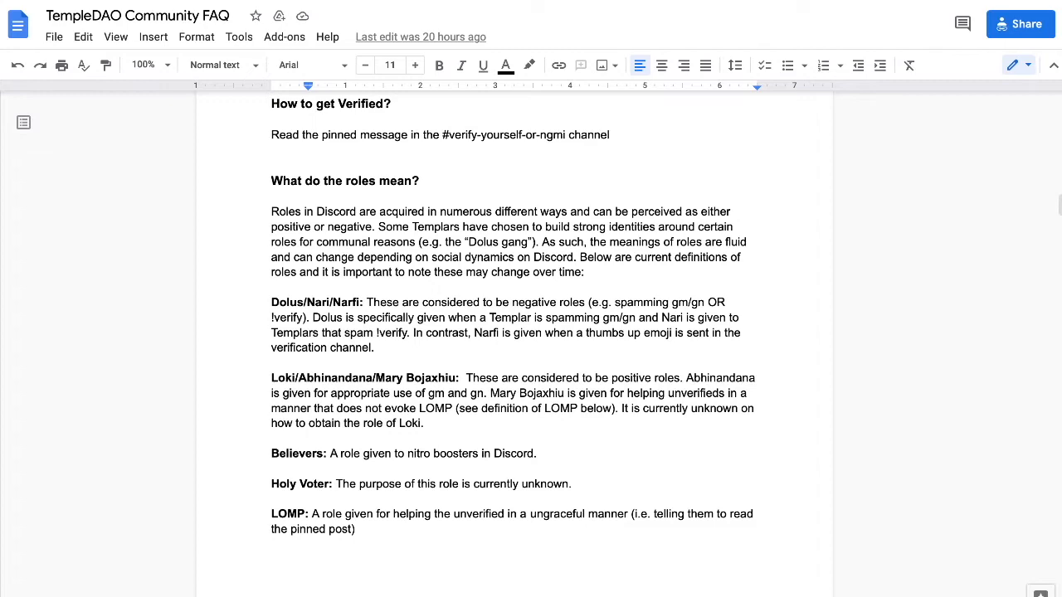
scroll("down", 3)
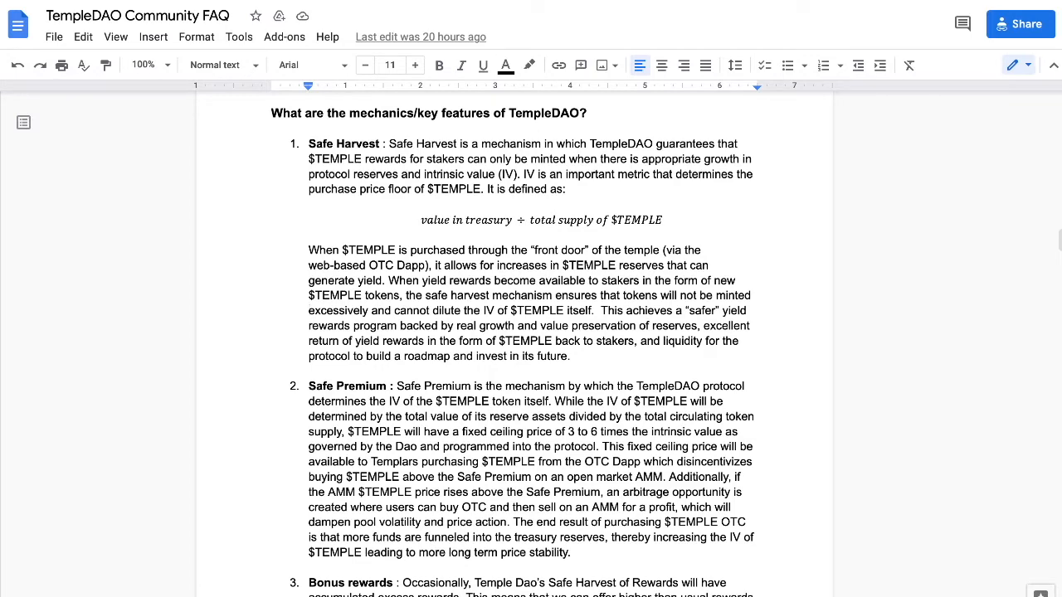
Scroll through the numbered mechanics list, from Safe Harvest to Unstake Queue.
scroll("down", 3)
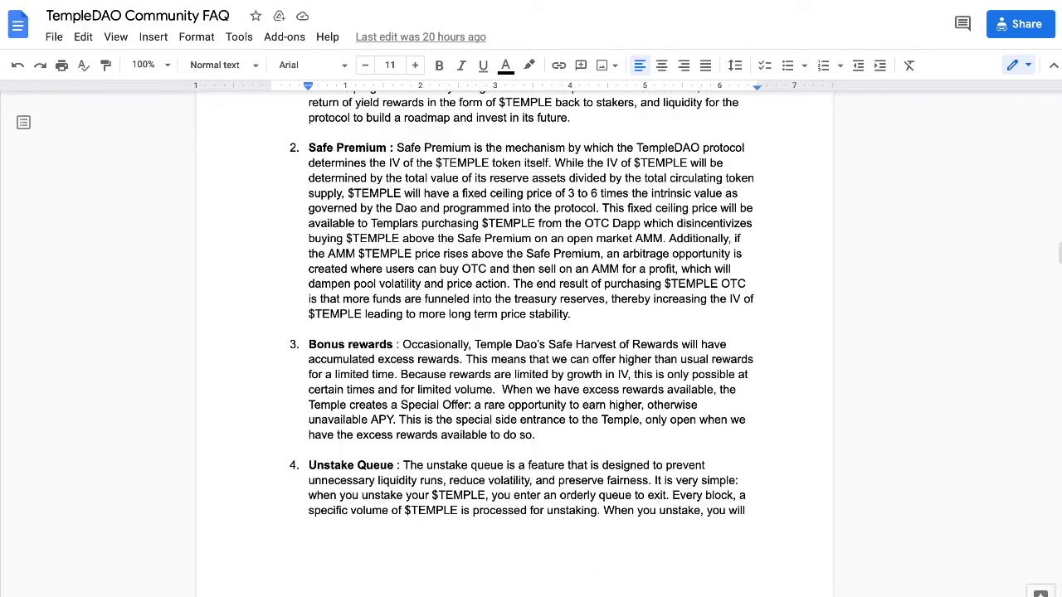
scroll("up", 3)
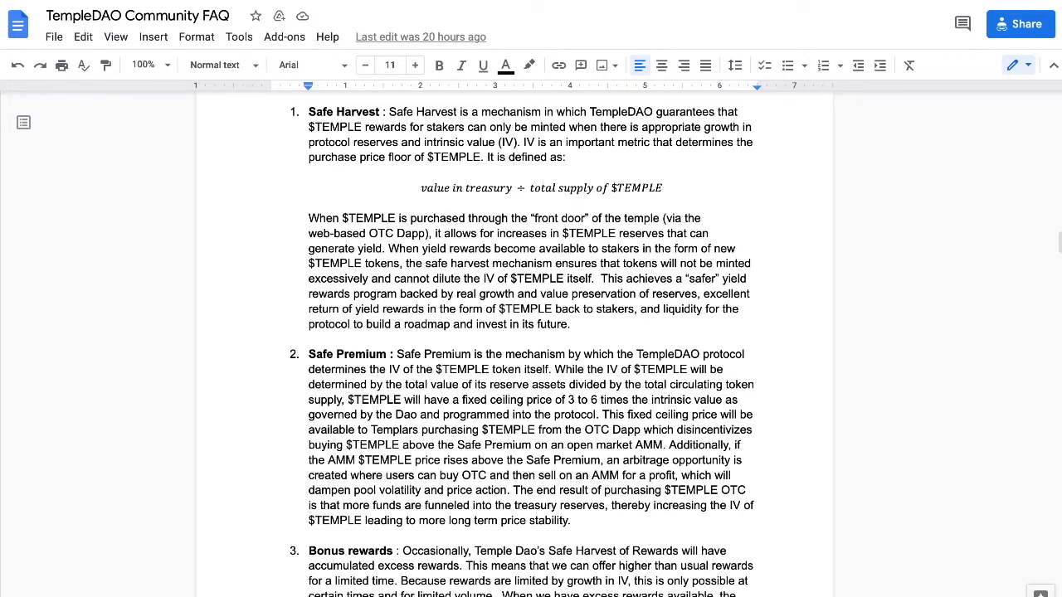
scroll("down", 3)
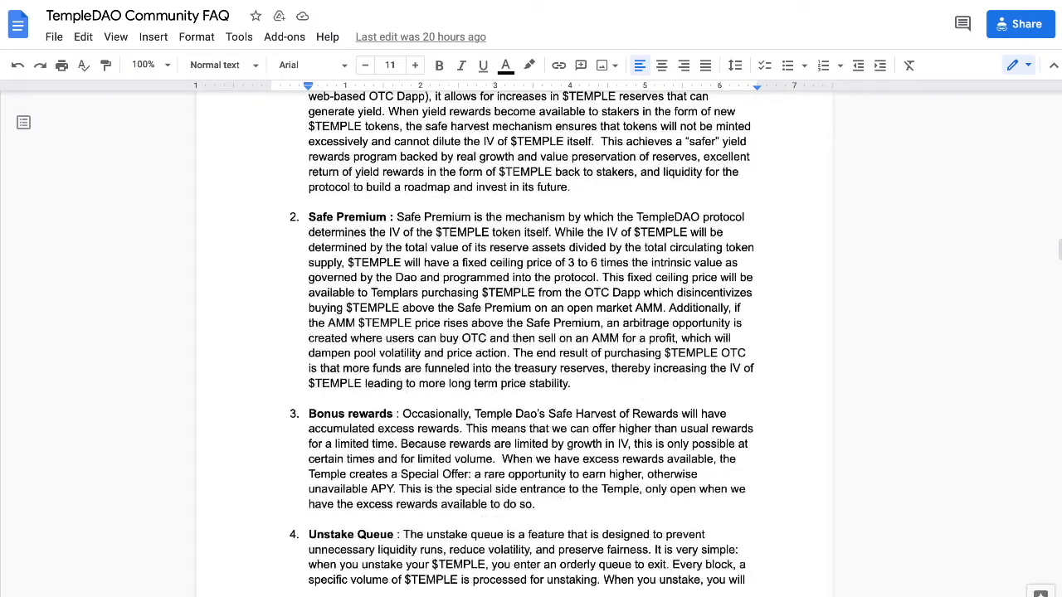
scroll("down", 3)
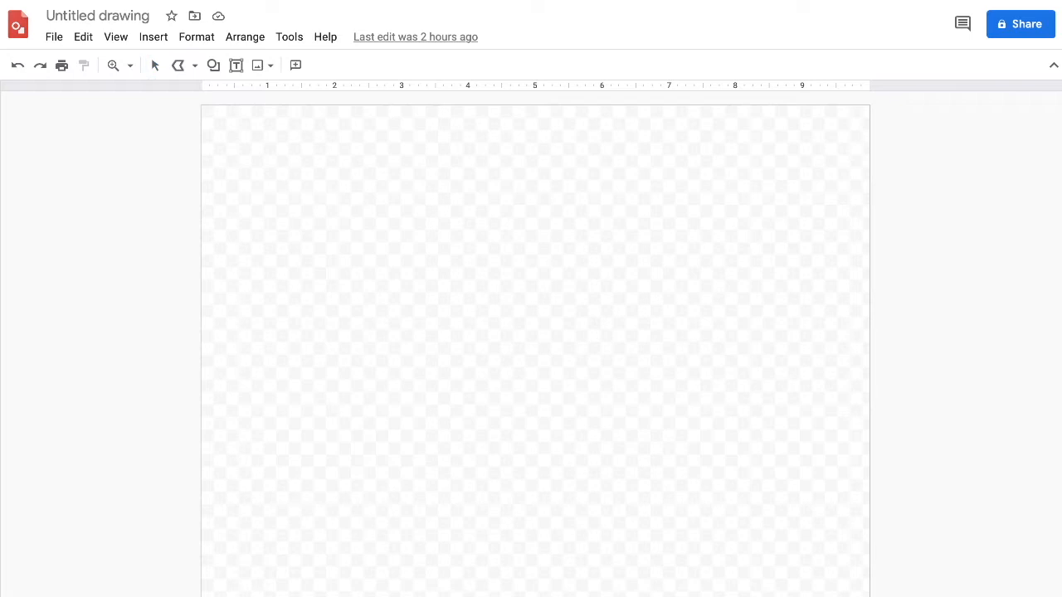
Look over the empty canvas of the Untitled drawing in Google Drawings.
left_click_drag(219, 491, 258, 462)
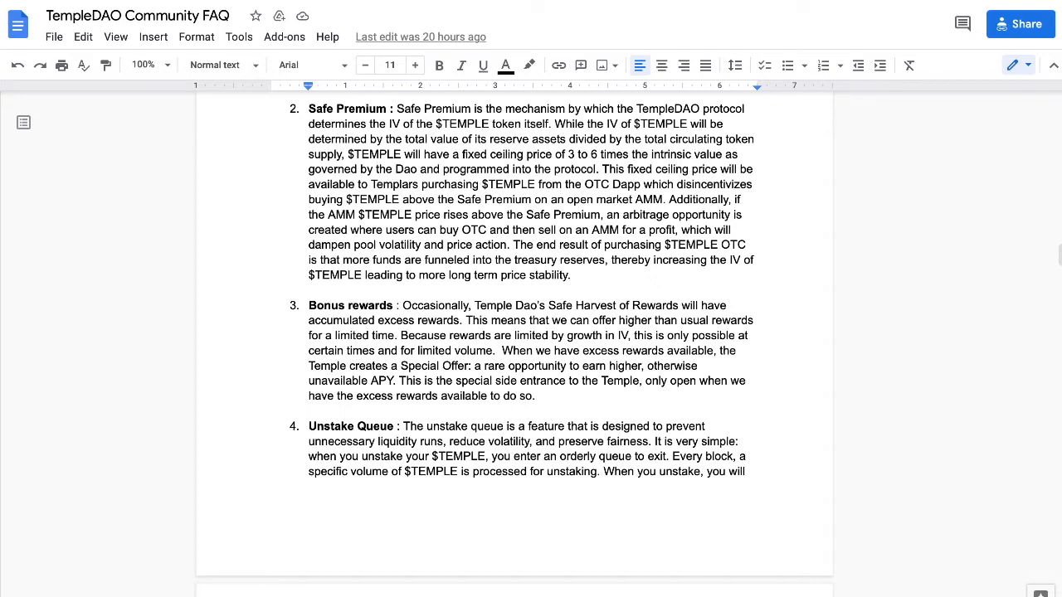
Scroll the FAQ to the Safe Premium, Bonus rewards and Unstake Queue items.
scroll("down", 3)
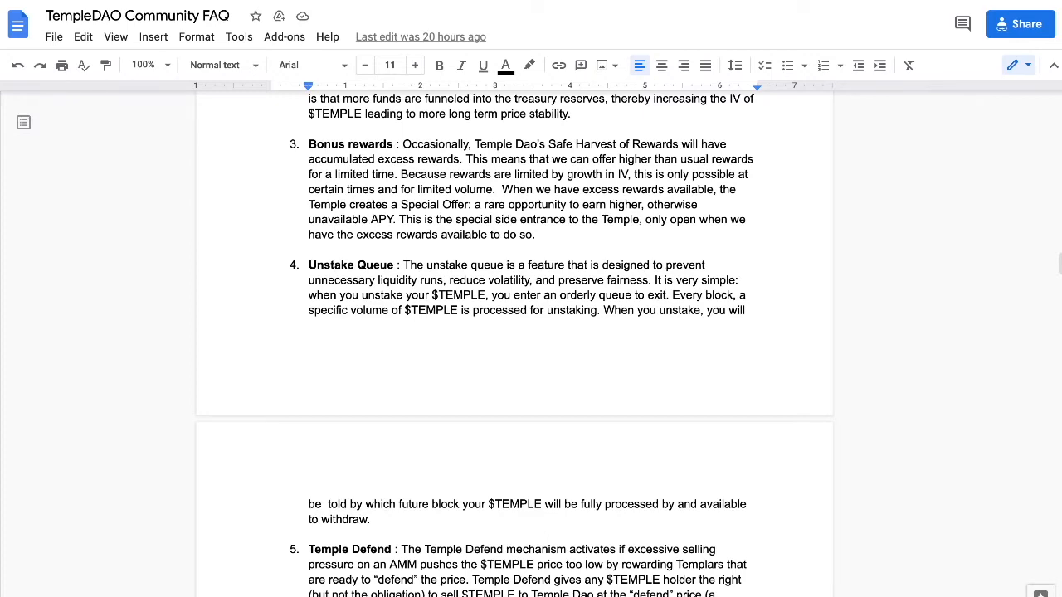
Revisit the mechanics heading, deselect the treasury equation, then scroll down to Temple Defend.
scroll("up", 3)
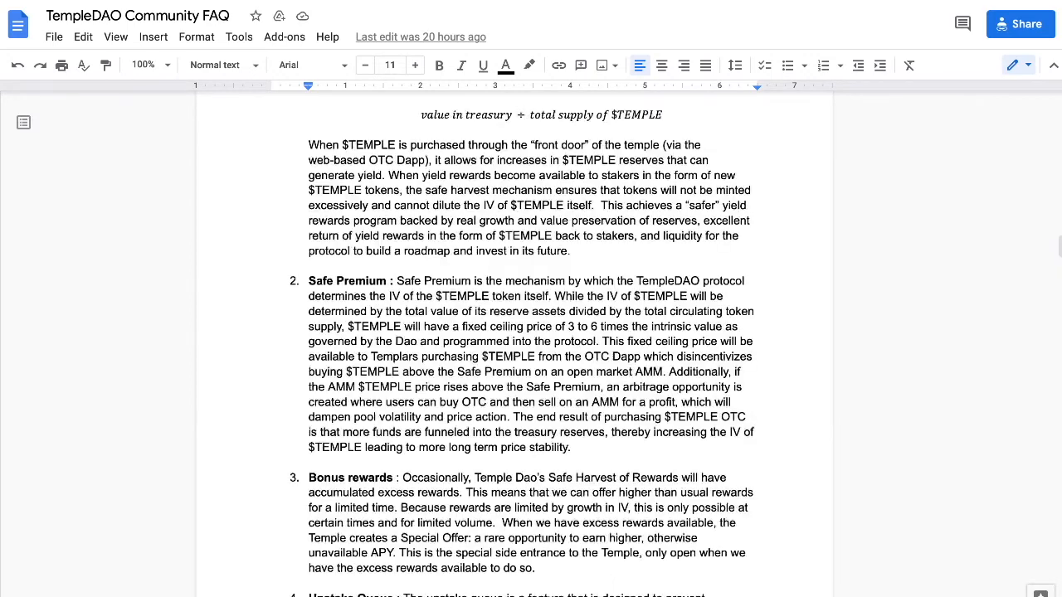
scroll("up", 3)
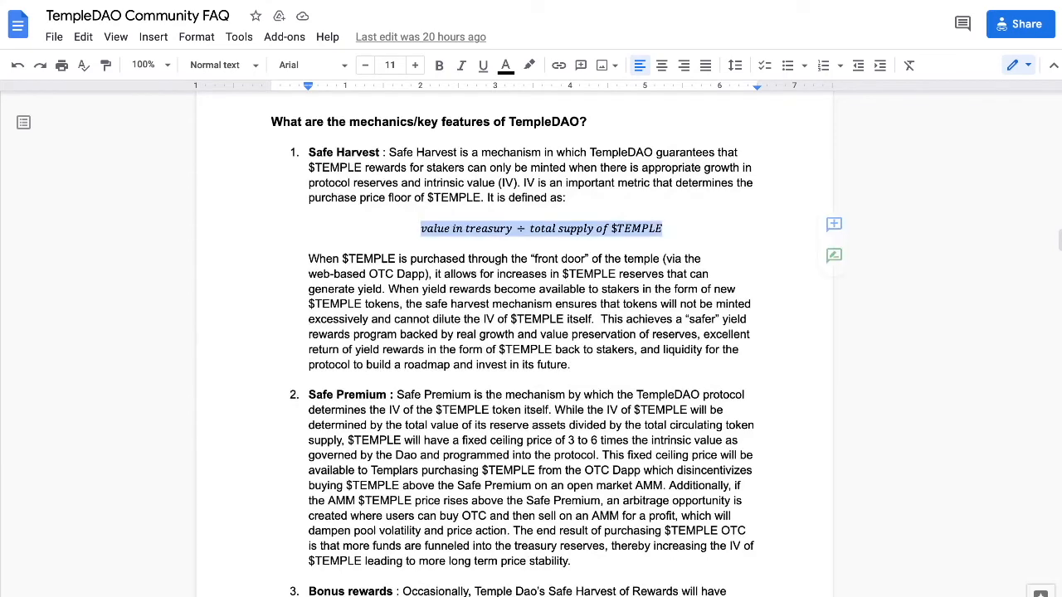
left_click(309, 425)
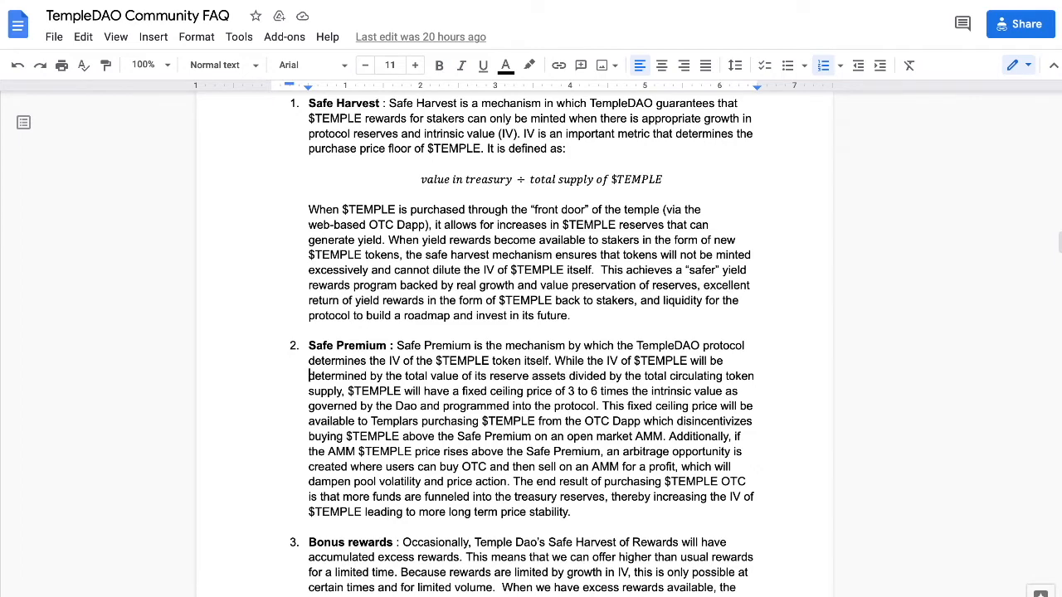
scroll("down", 3)
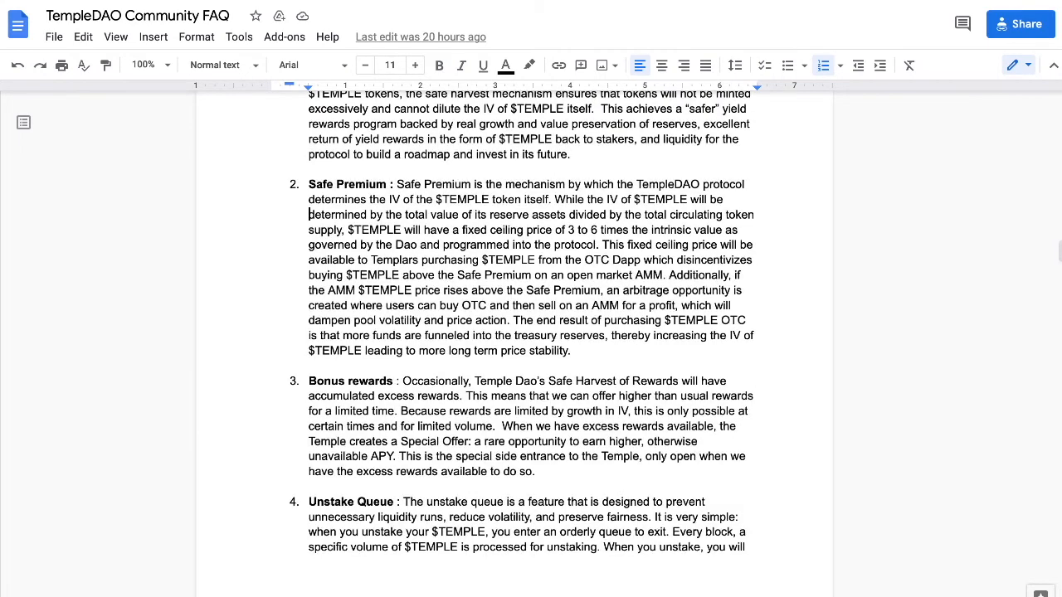
scroll("down", 3)
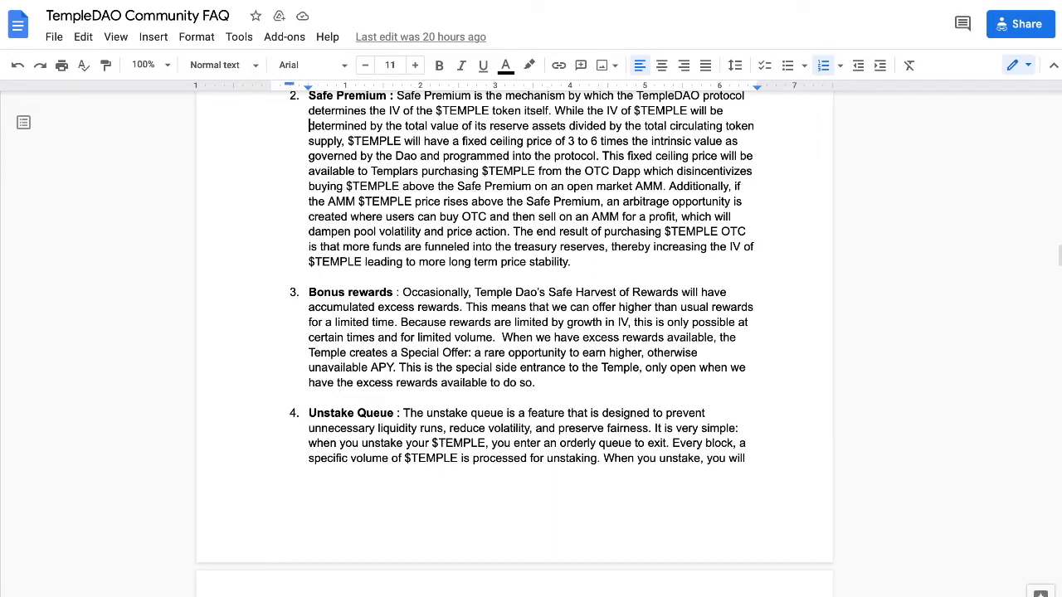
scroll("down", 3)
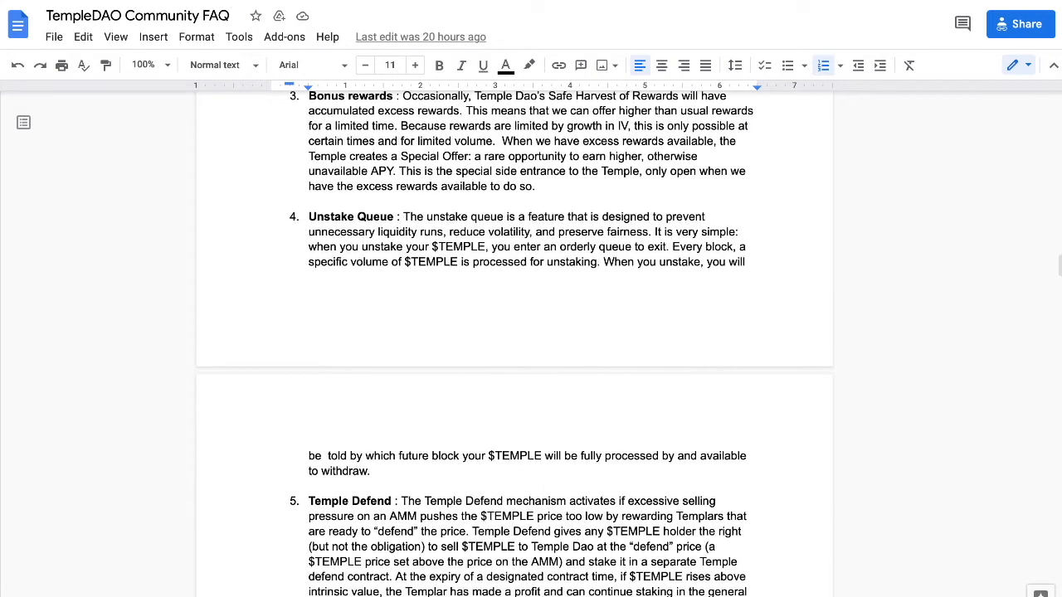
scroll("down", 3)
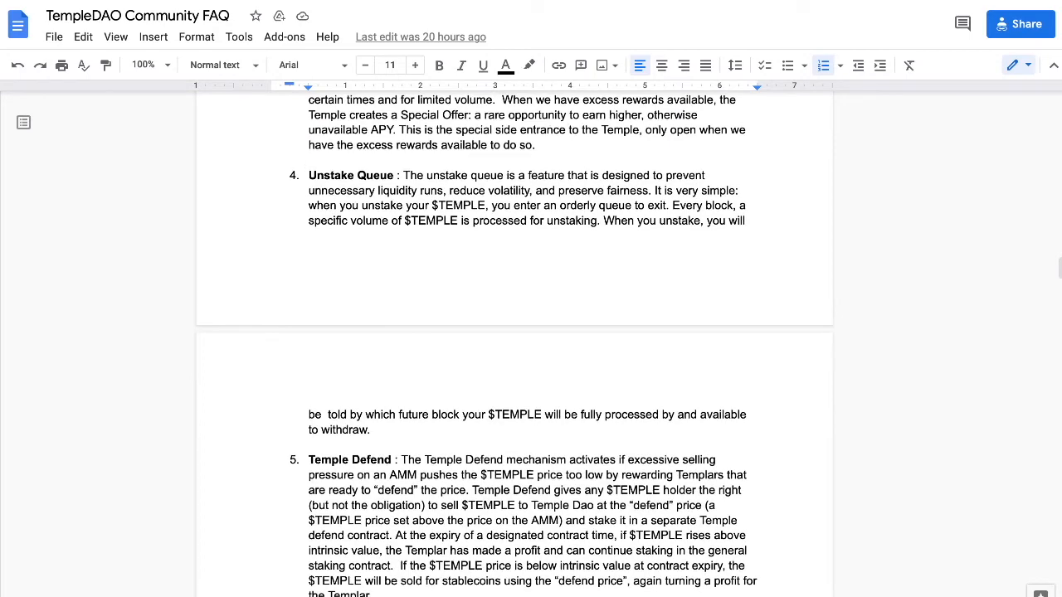
scroll("up", 3)
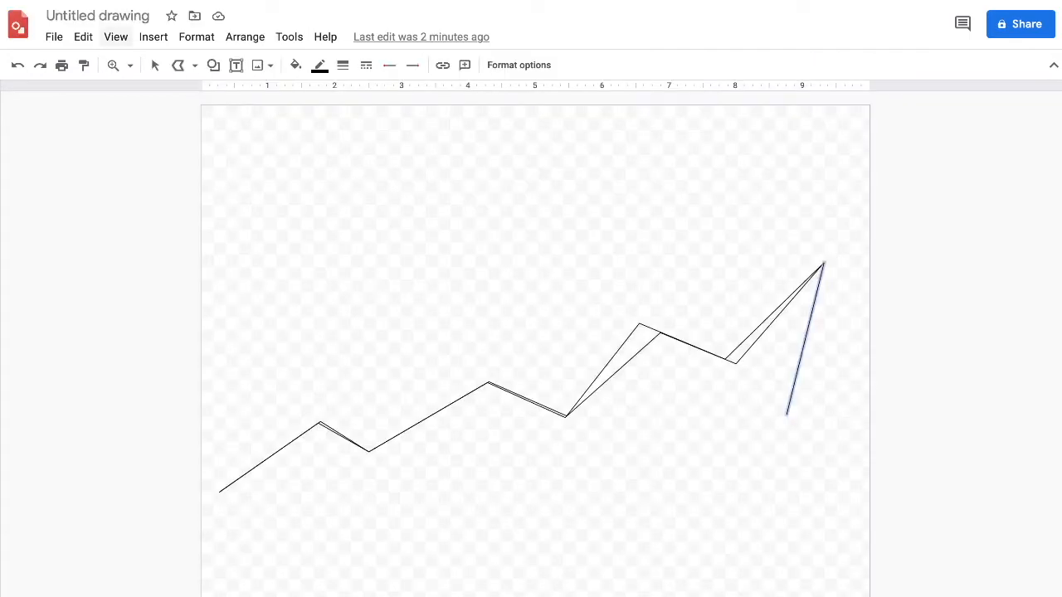
Remove the stray strokes and trace a second zigzag over the line's first half.
left_click(803, 336)
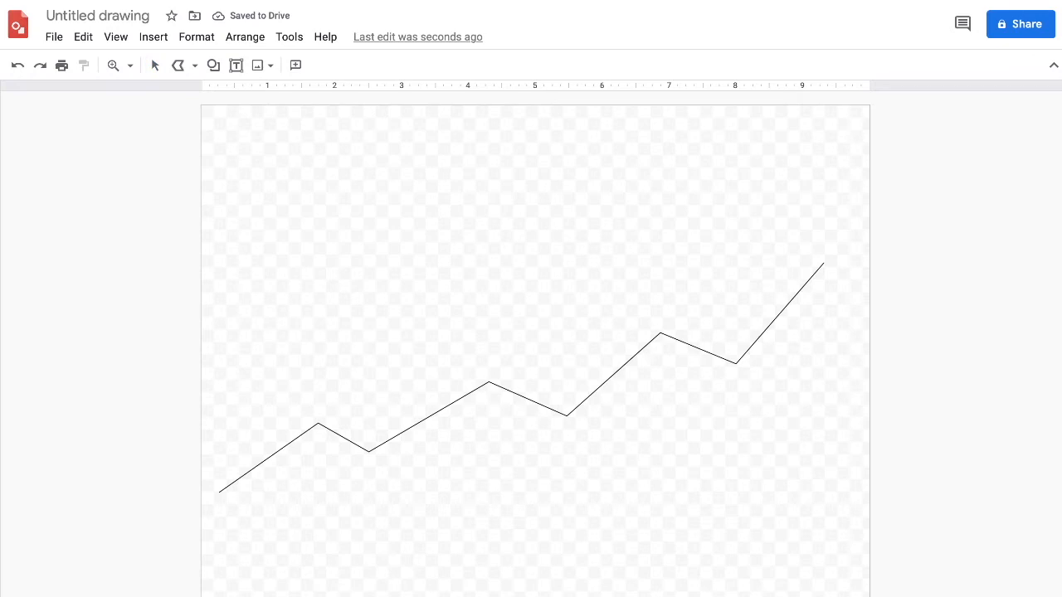
left_click(268, 459)
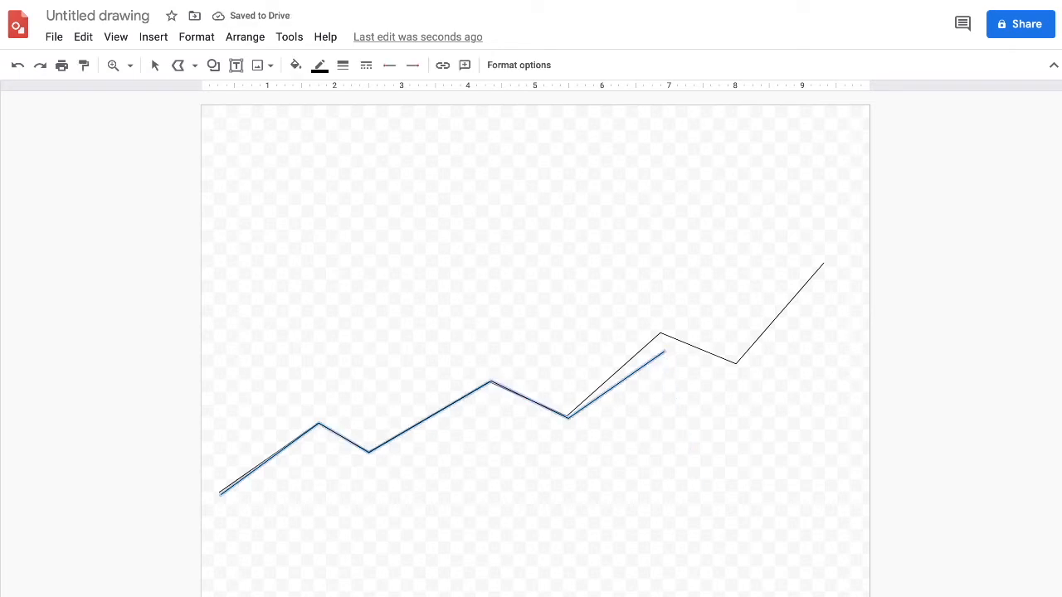
left_click(439, 423)
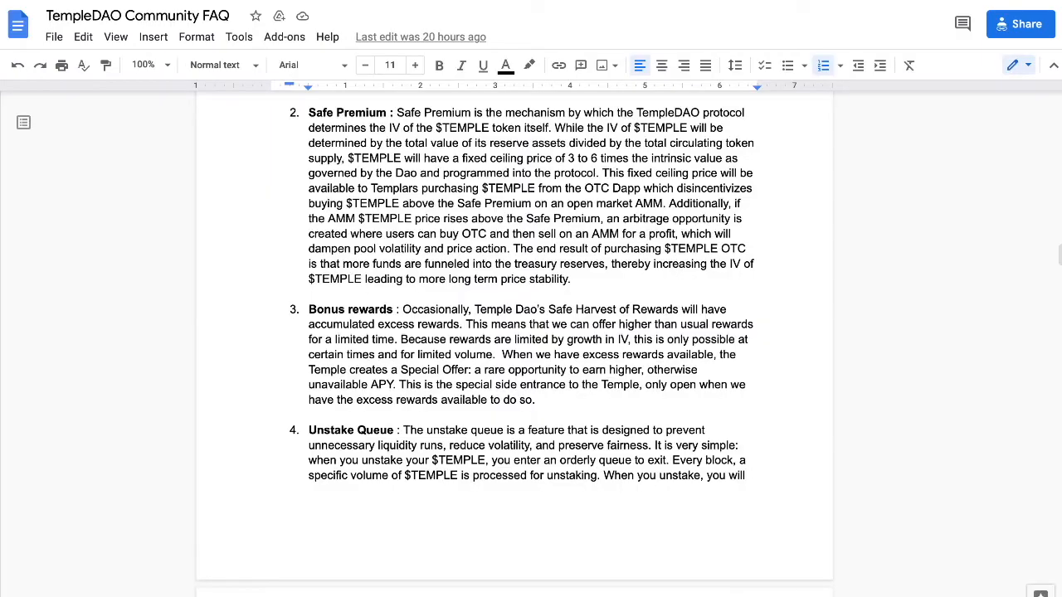
Focus the Safe Premium paragraph and scroll slightly further down.
left_click(309, 142)
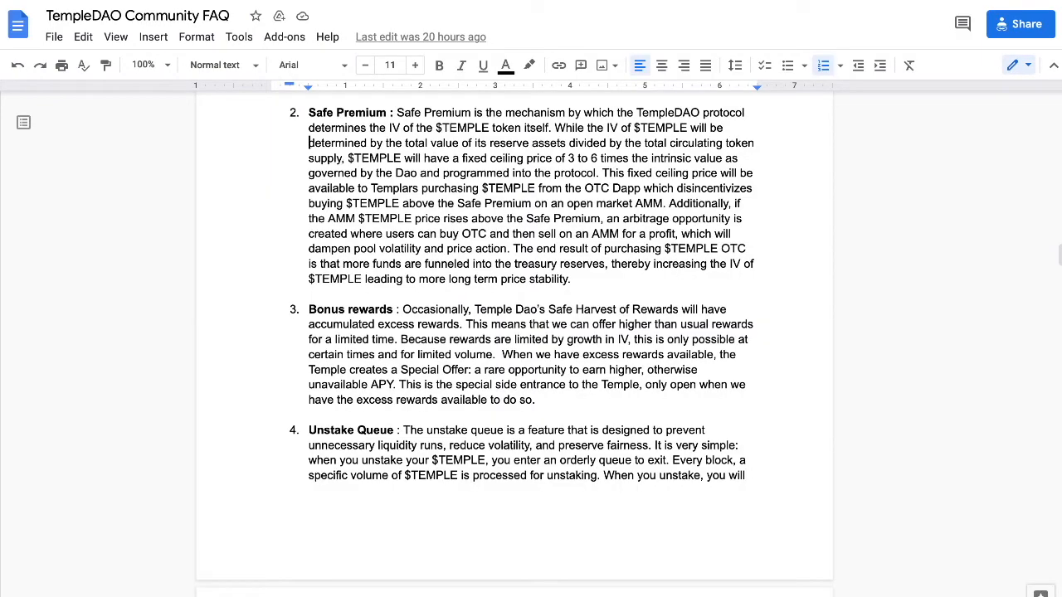
scroll("down", 3)
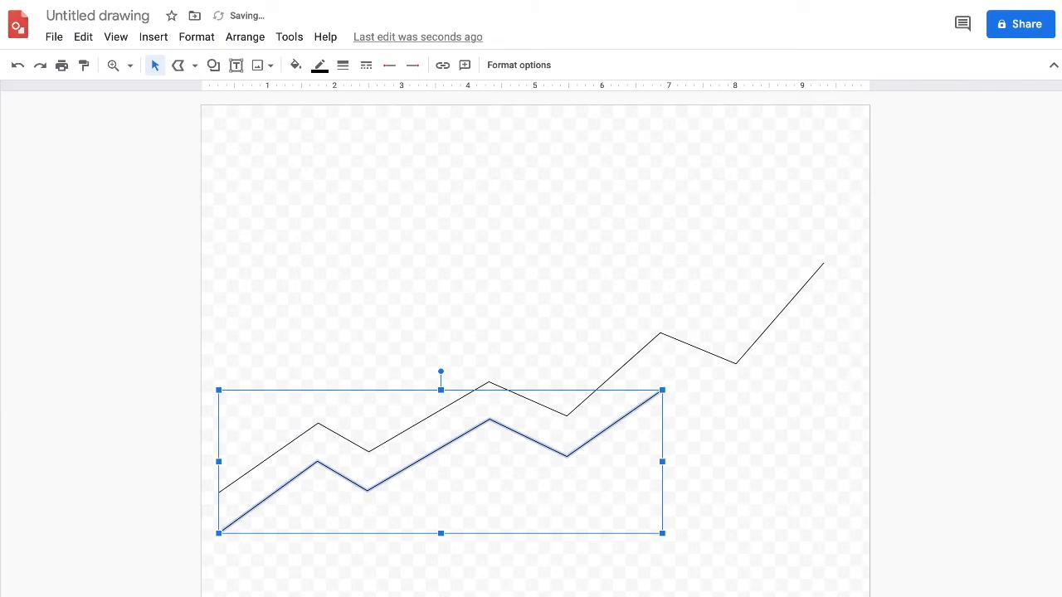
Drag the second zigzag down below the original rising line.
left_click_drag(439, 461, 439, 423)
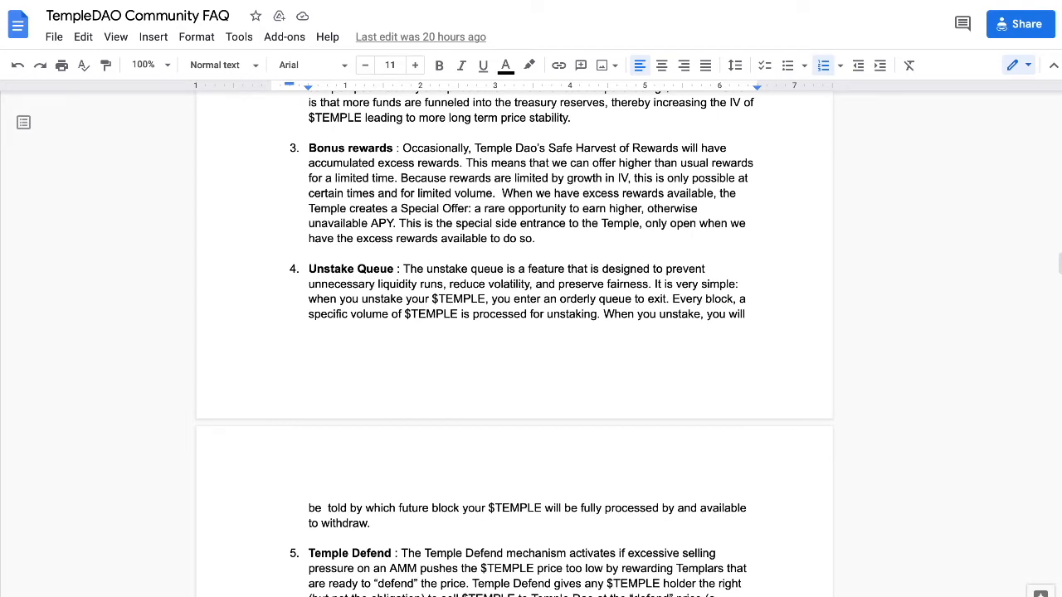
Scroll past Temple Defend and Temple Offense to the 'Is there a roadmap?' heading.
scroll("down", 3)
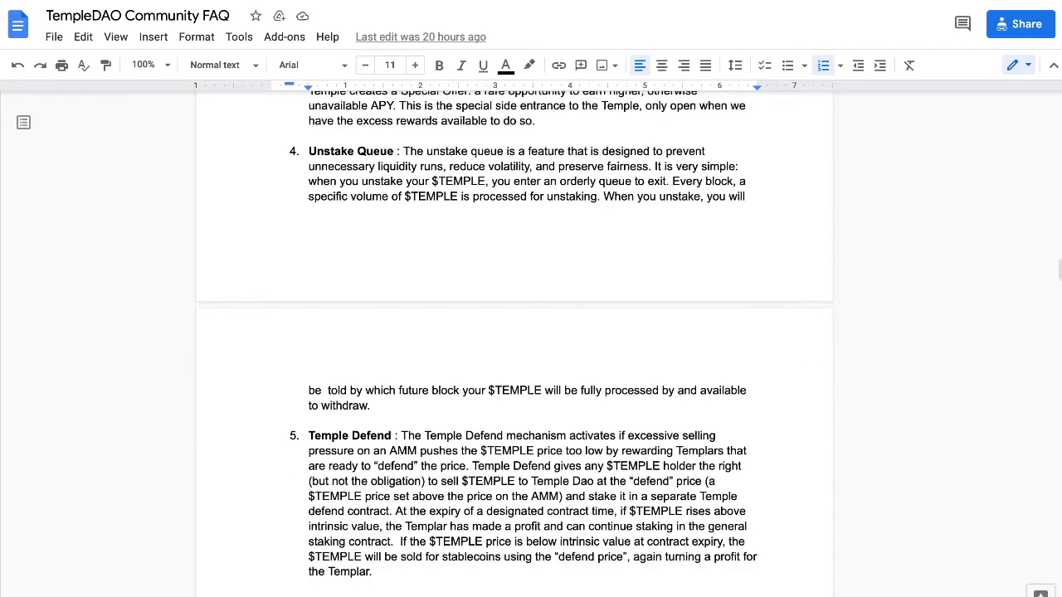
scroll("down", 3)
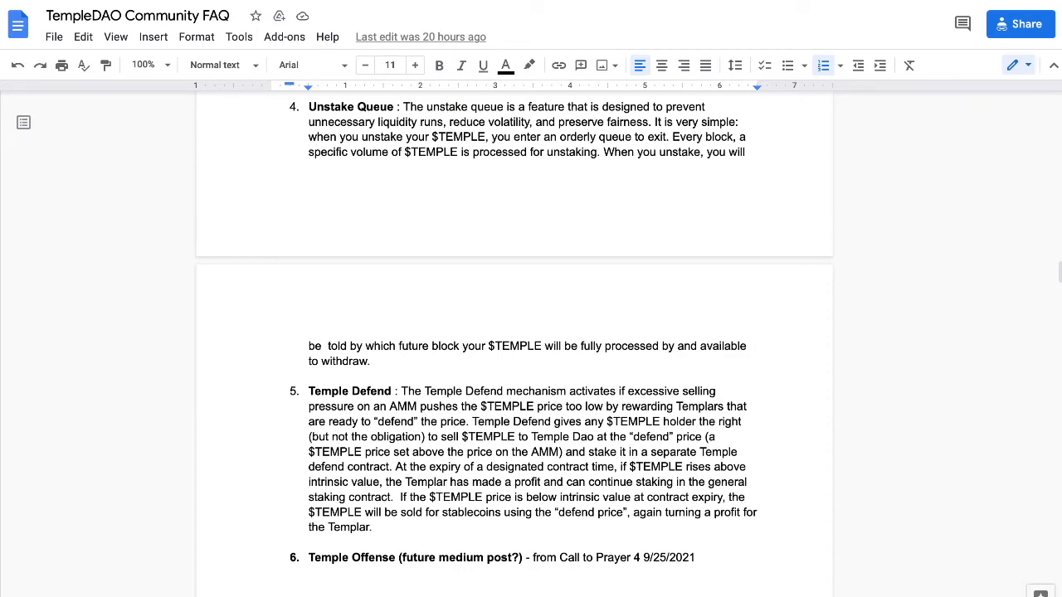
scroll("down", 3)
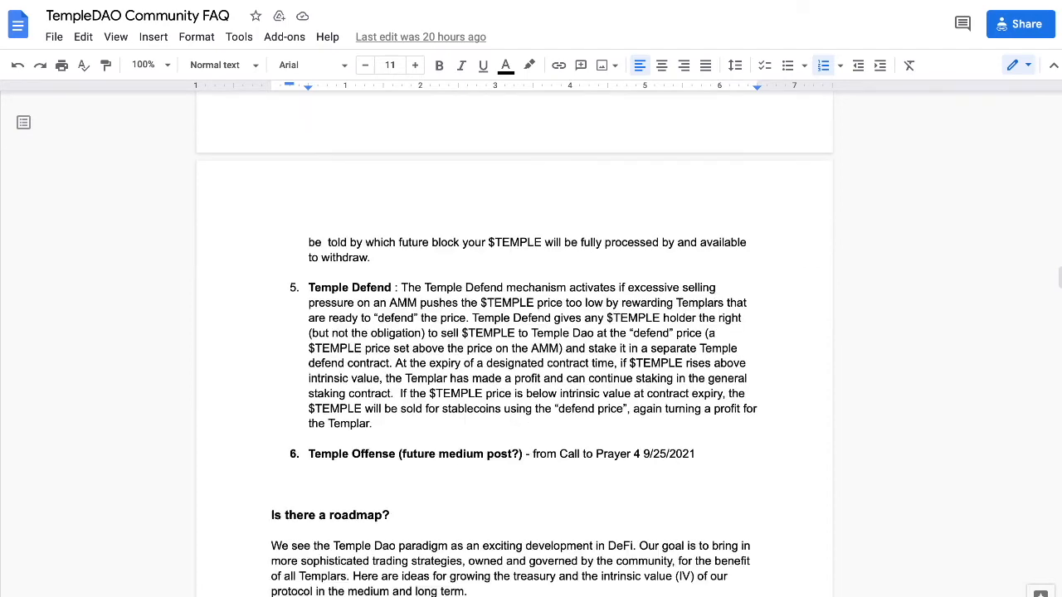
scroll("down", 3)
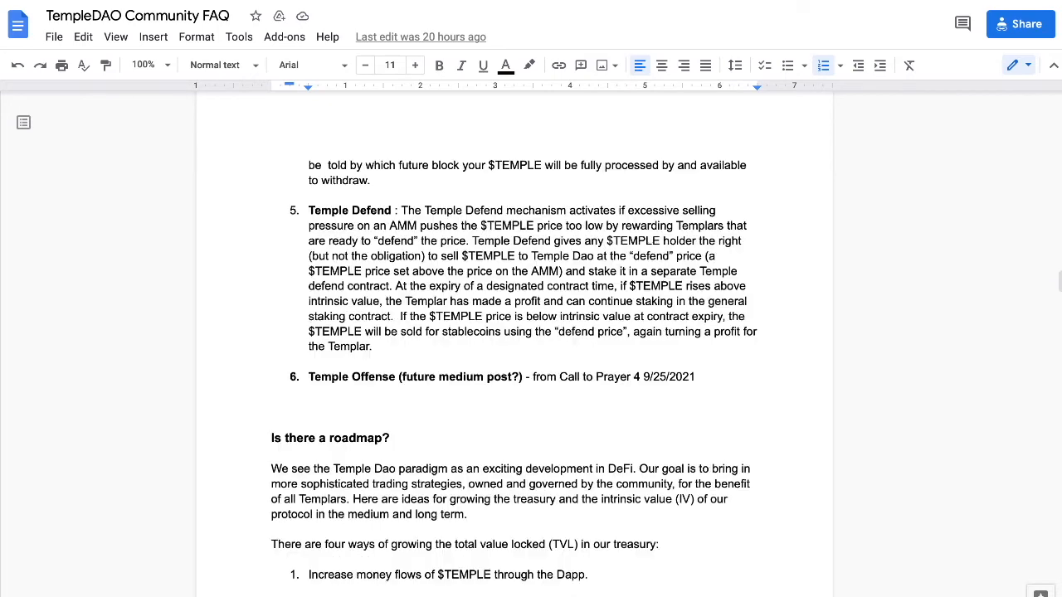
scroll("down", 3)
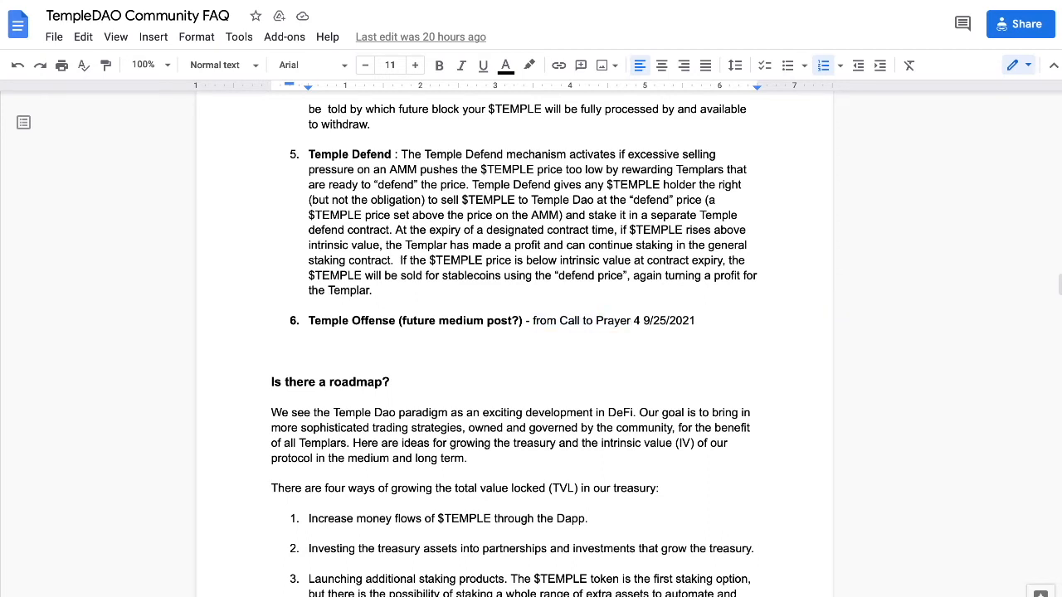
Scroll to the roadmap's four TVL growth ideas, through NFT collaborations and the metaverse.
scroll("down", 3)
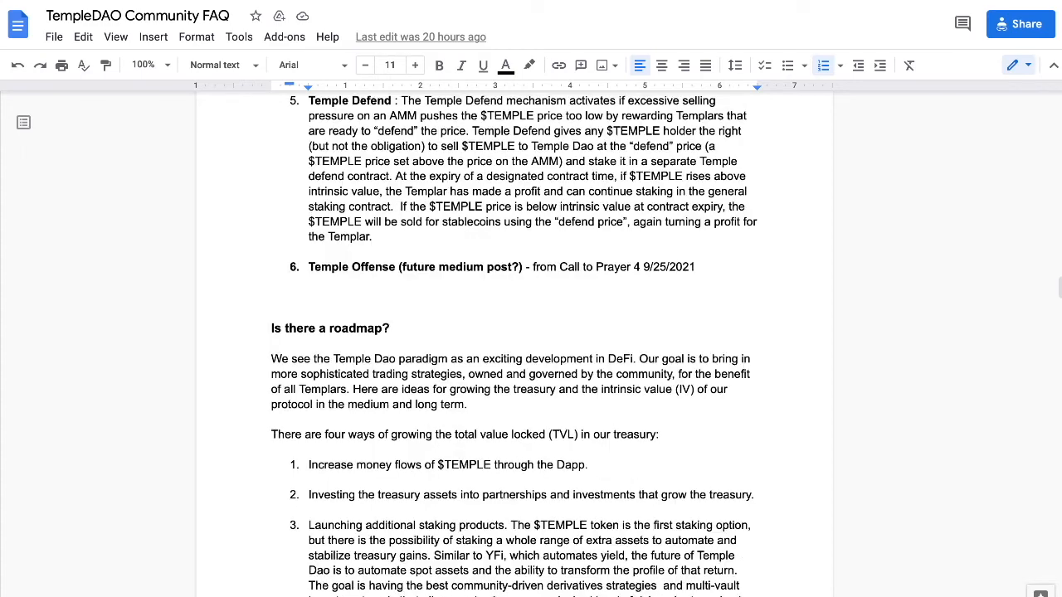
scroll("down", 3)
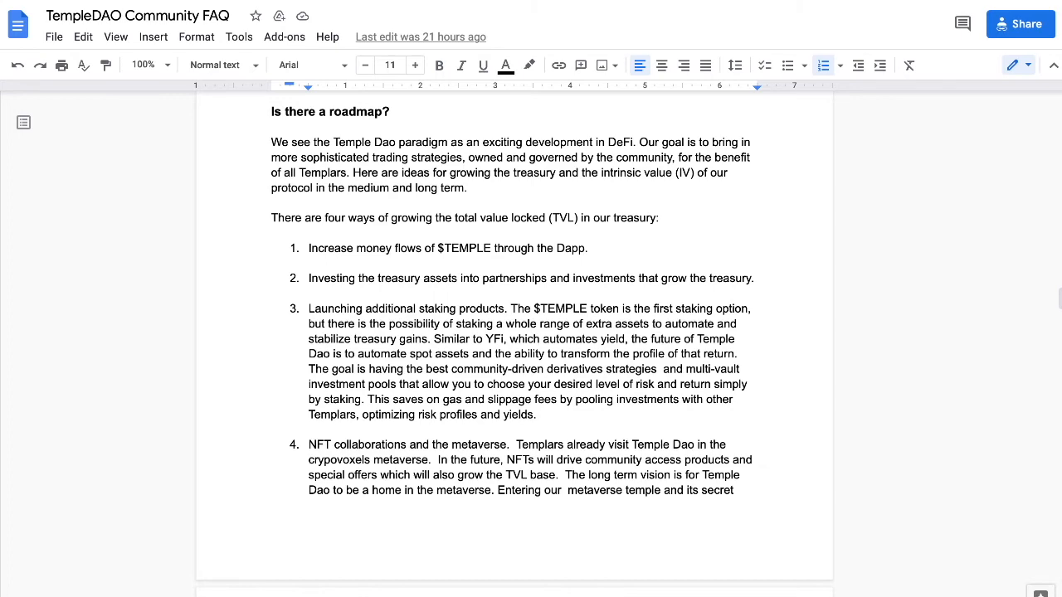
scroll("down", 3)
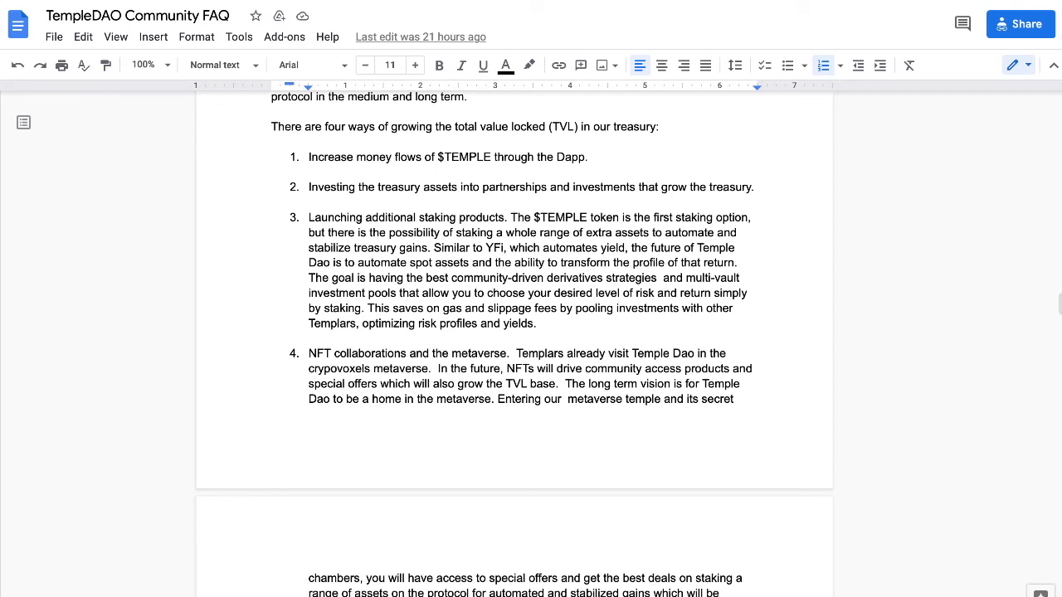
Scroll past the NFT metaverse item to 'What's happened so far?', Fire Ritual alternatives and AMM listing.
scroll("down", 3)
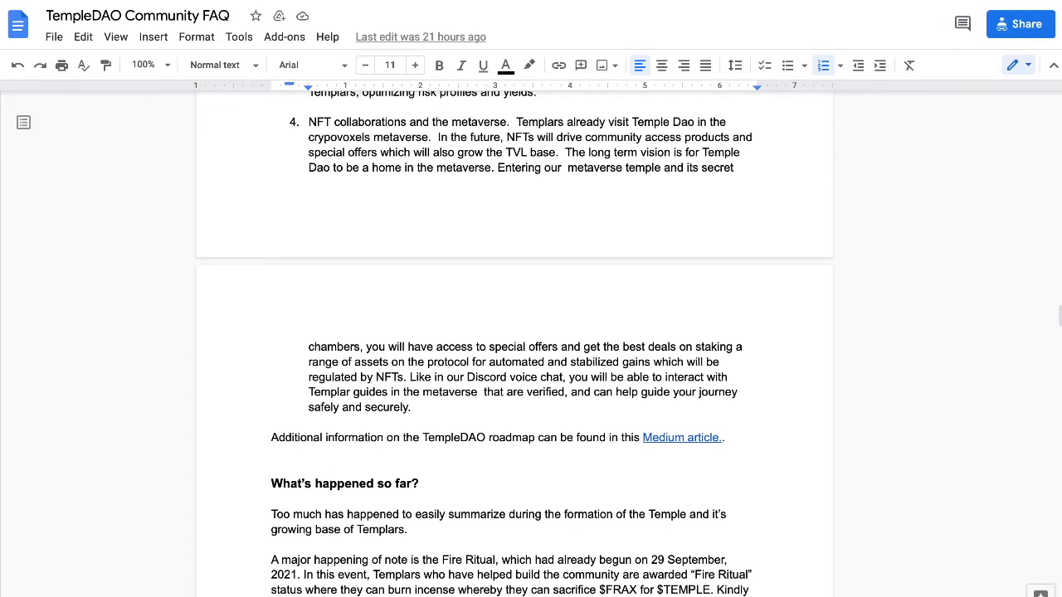
scroll("down", 3)
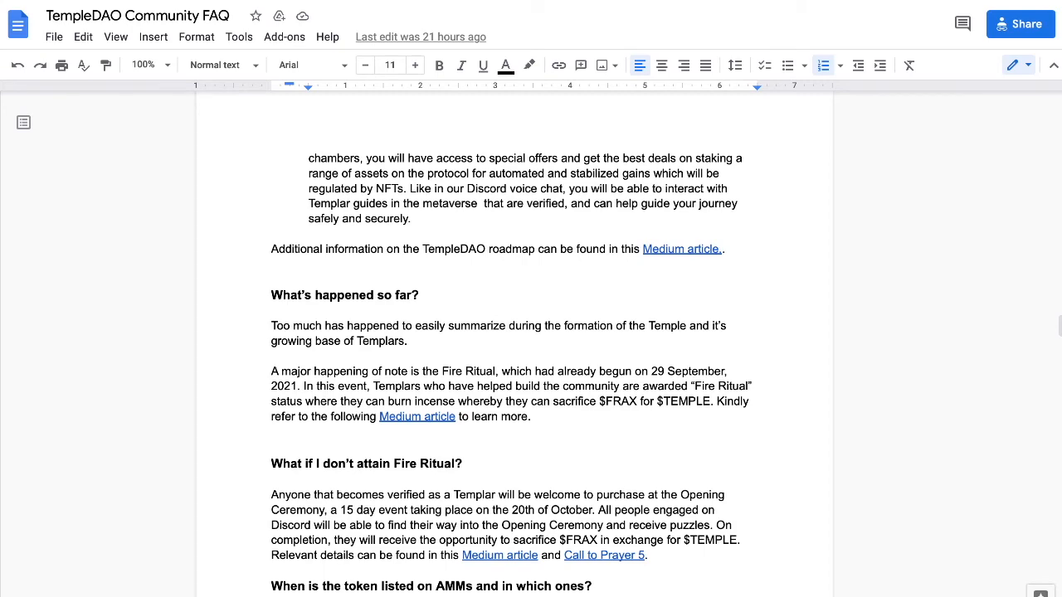
scroll("down", 3)
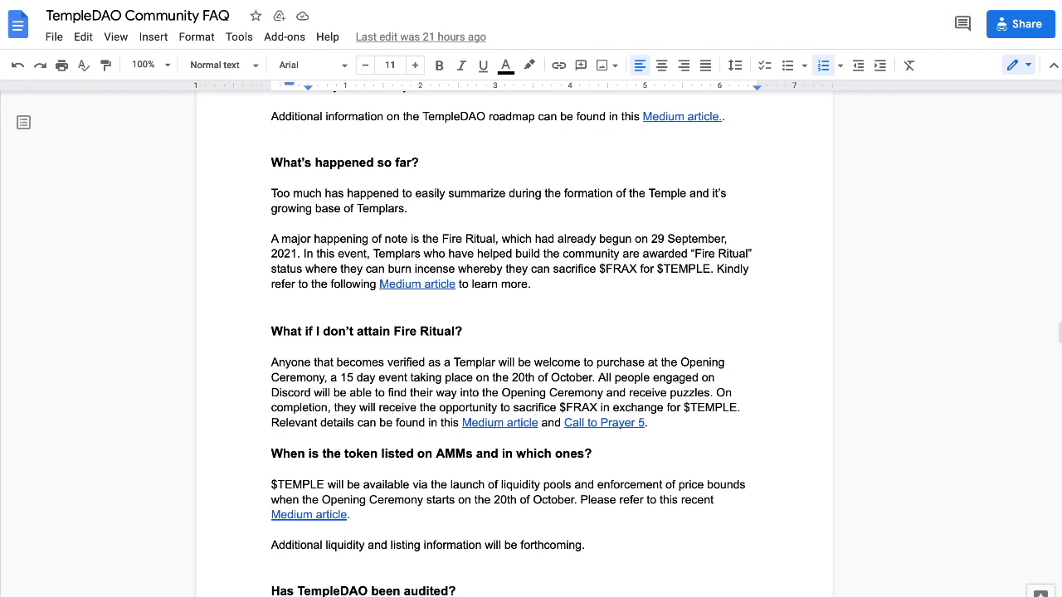
Scroll to 'Has TempleDAO been audited?', then back up to the Safe Premium and Bonus rewards.
scroll("down", 3)
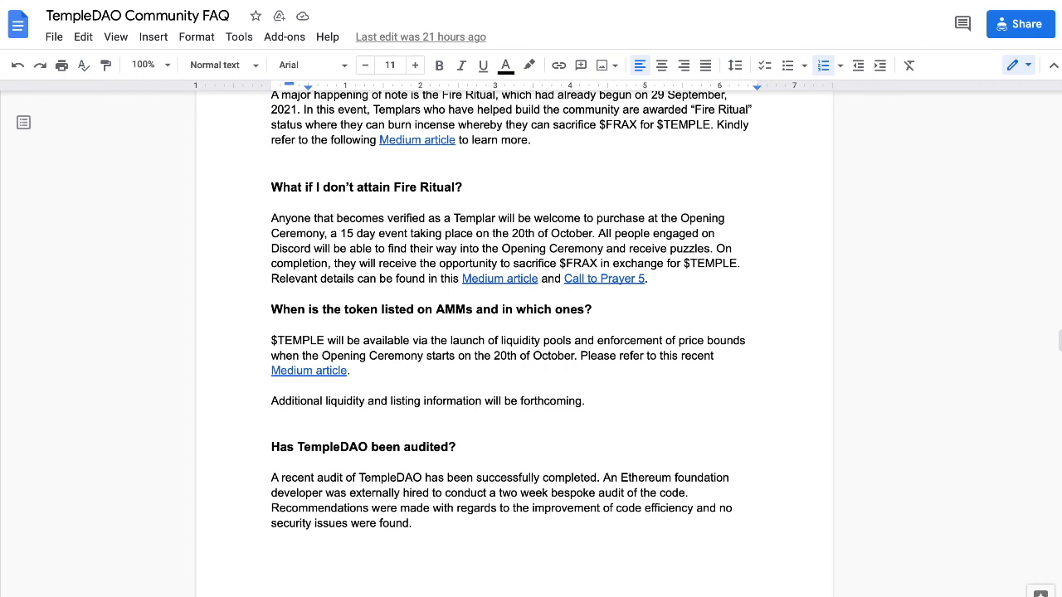
scroll("up", 3)
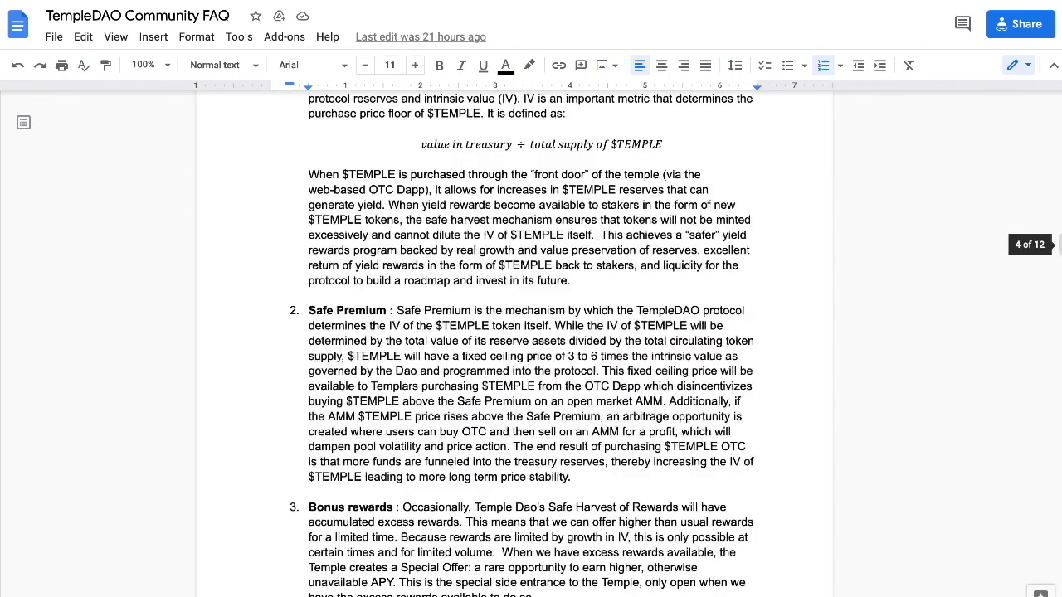
Scroll up to 'How to get Verified?' and place the cursor inside the #verify-yourself-or-ngmi channel name.
scroll("up", 3)
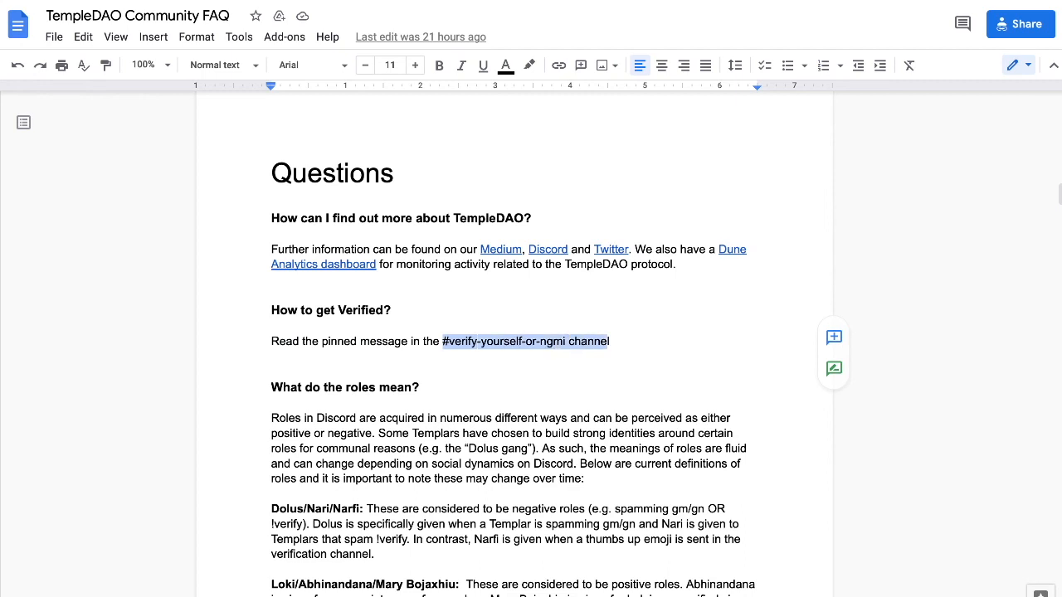
left_click(614, 341)
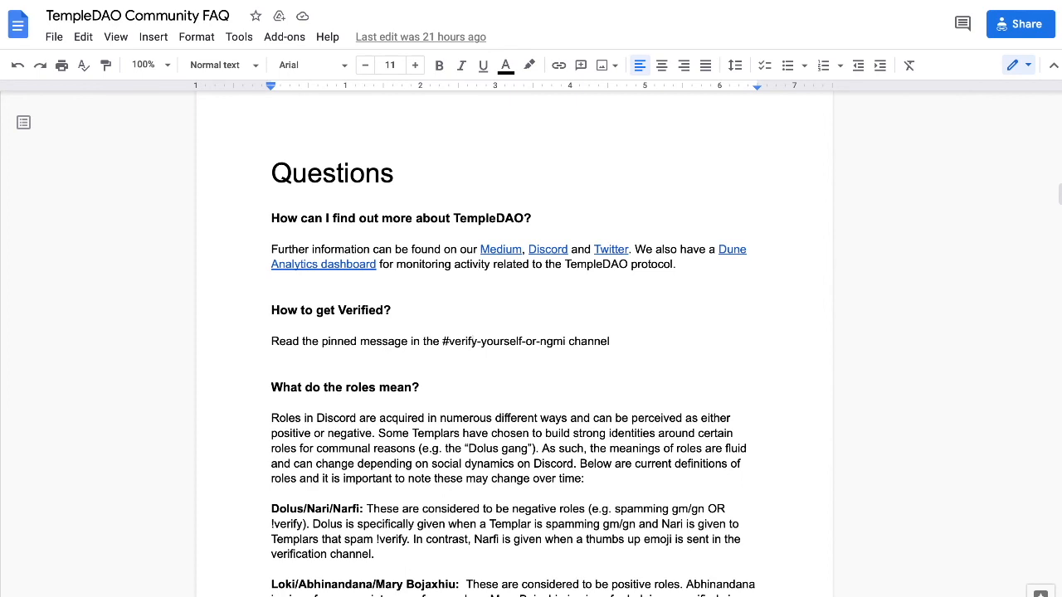
left_click(469, 341)
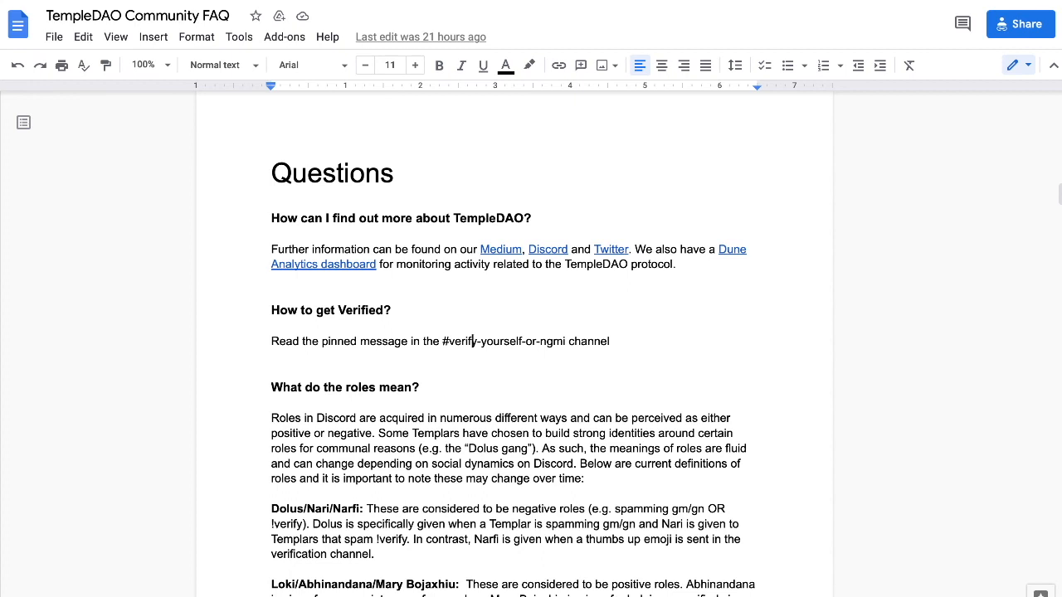